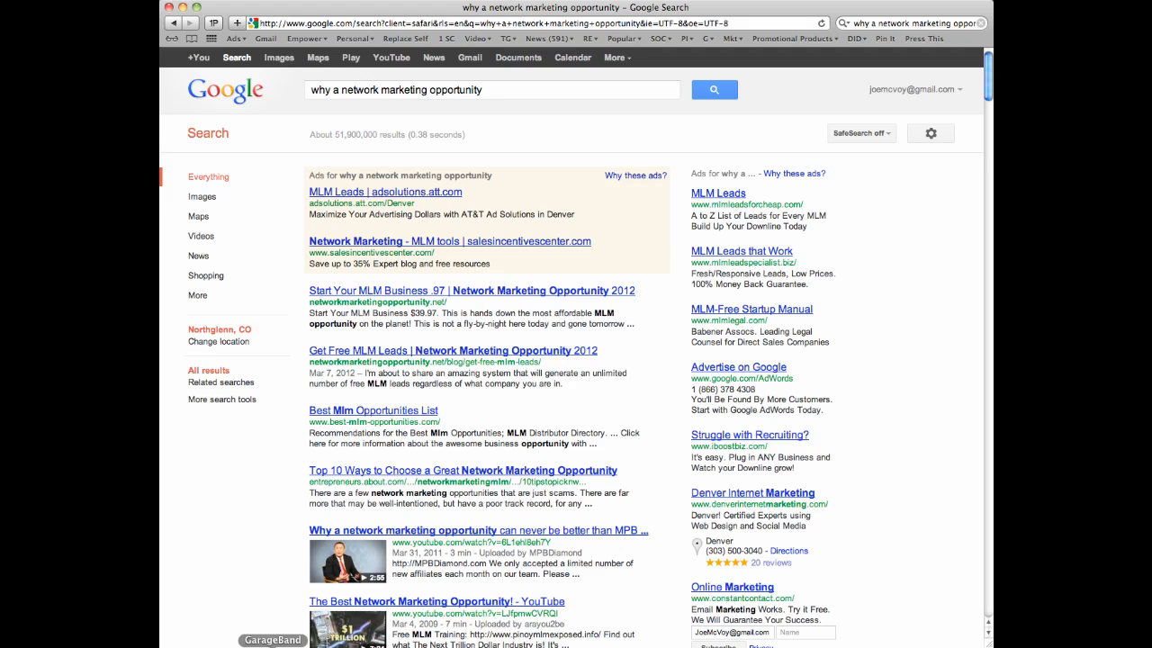
{"action": "mouse_move", "coordinate": [630, 277]}
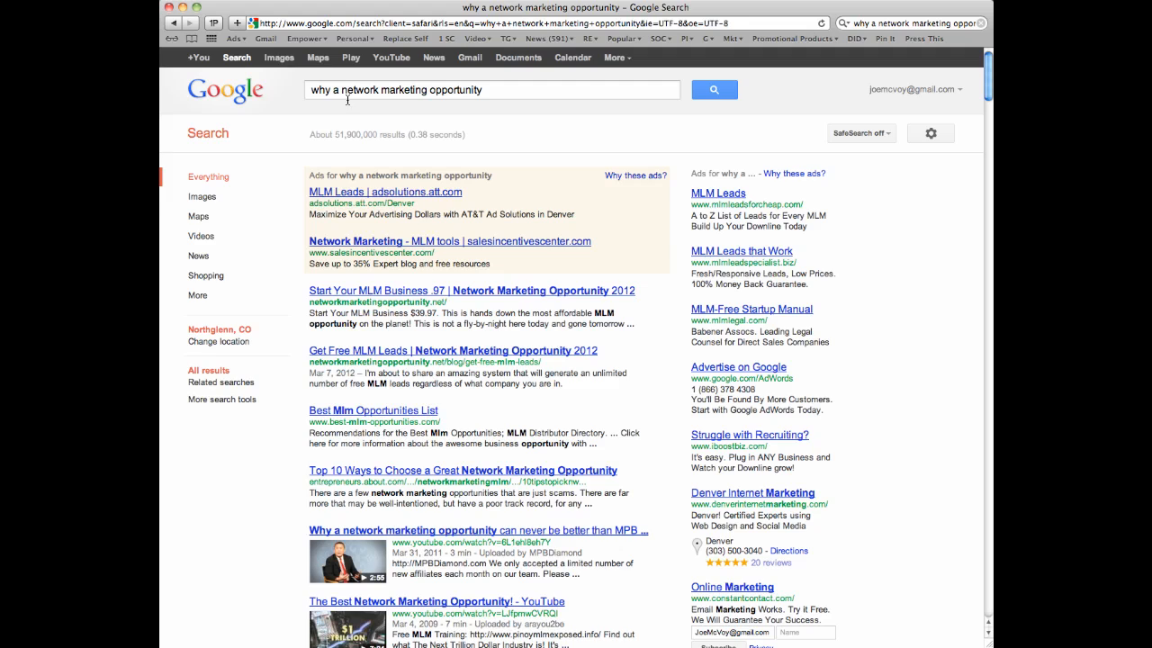
{"action": "mouse_move", "coordinate": [316, 146]}
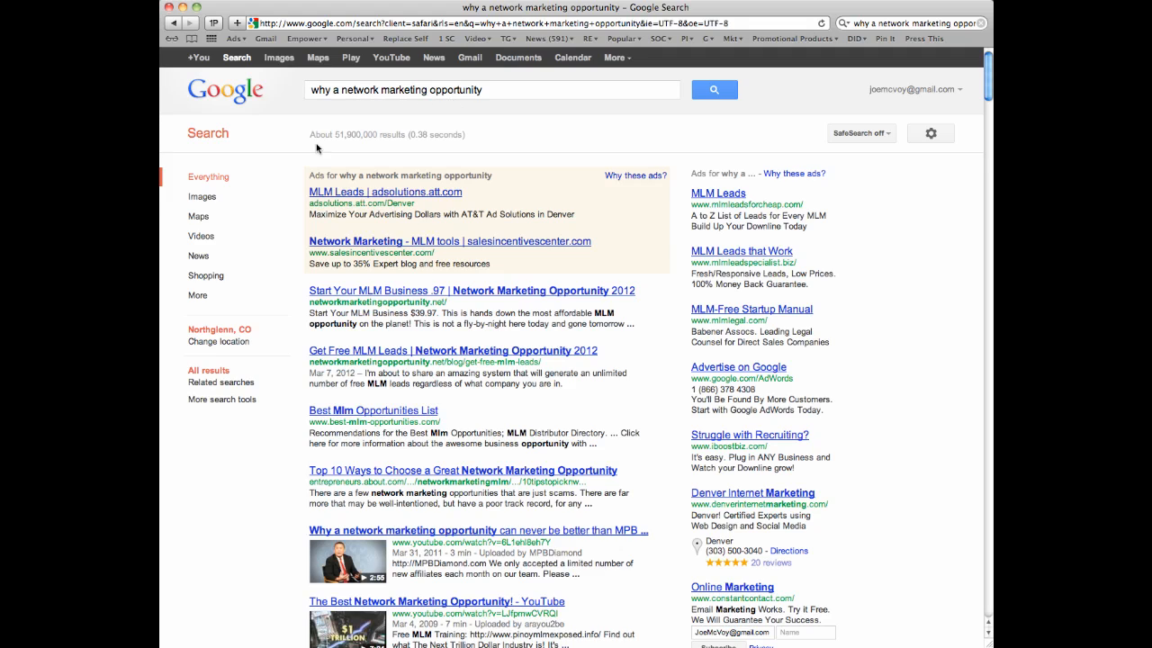
{"action": "mouse_move", "coordinate": [583, 159]}
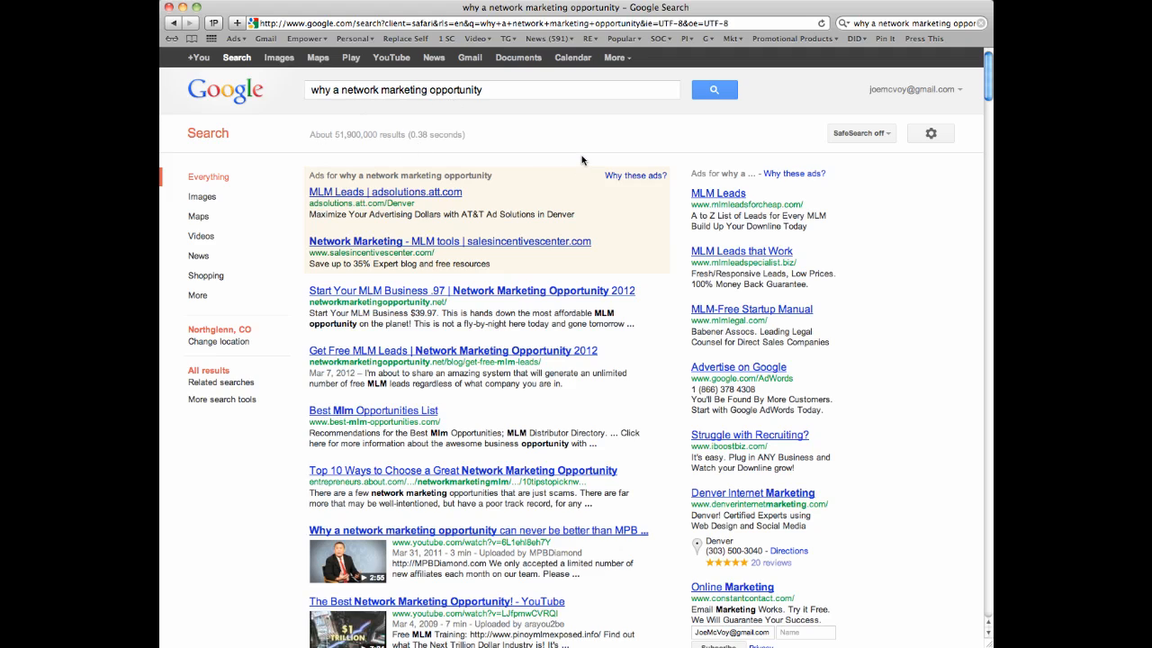
{"action": "scroll", "scroll_direction": "down", "scroll_amount": 3}
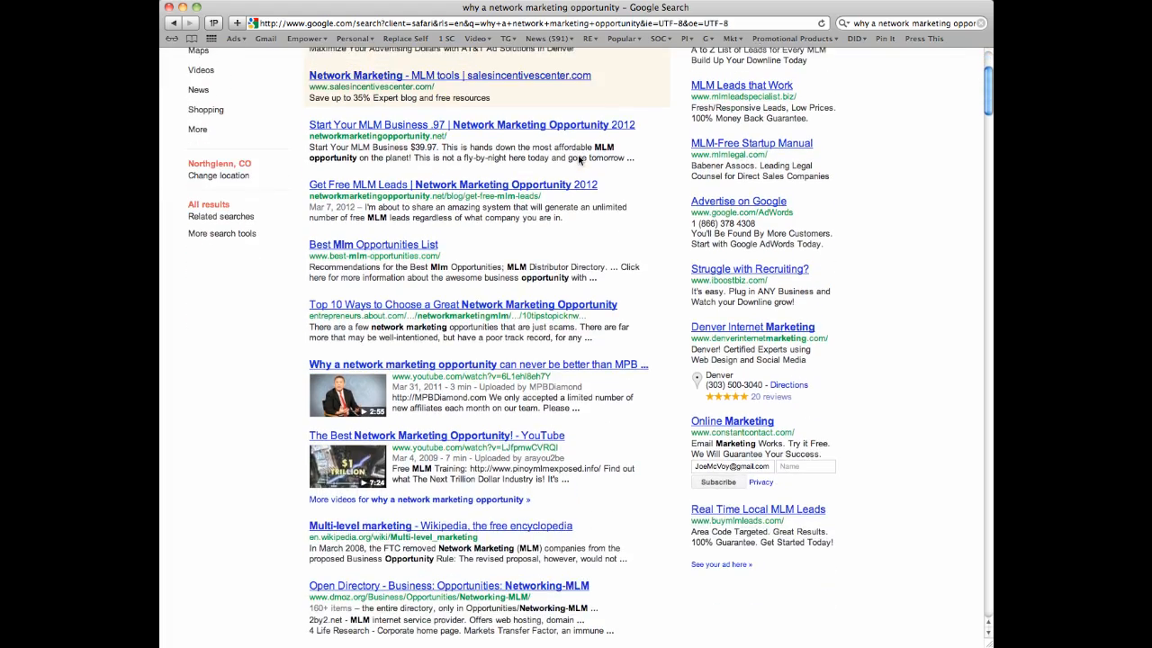
{"action": "scroll", "scroll_direction": "down", "scroll_amount": 3}
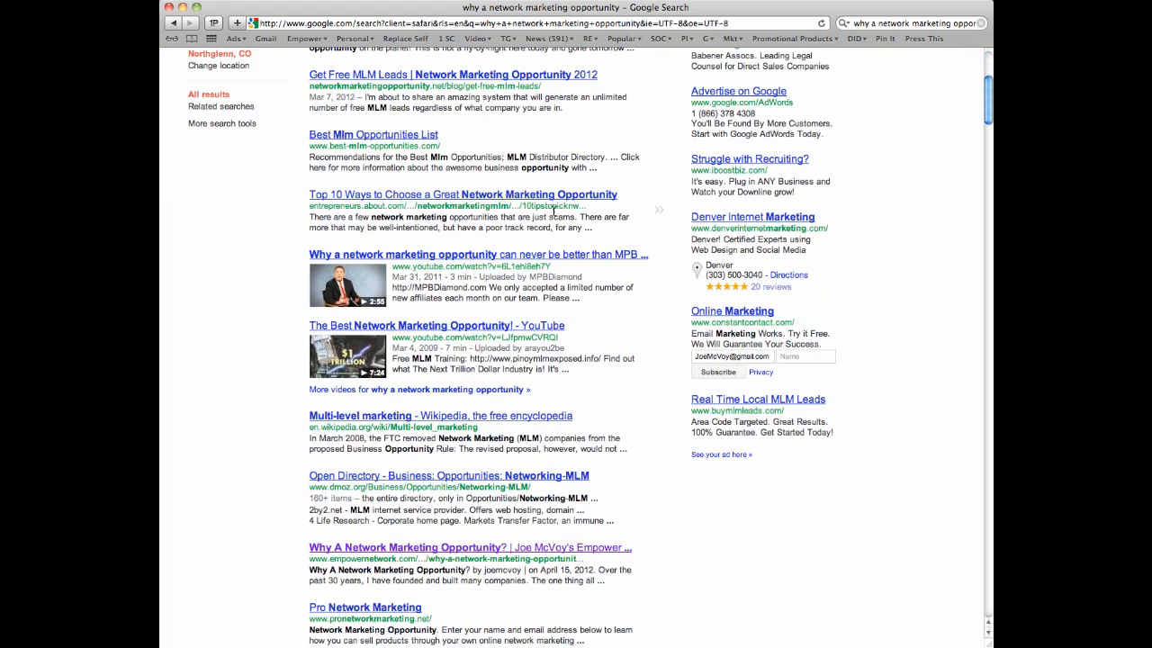
{"action": "scroll", "scroll_direction": "down", "scroll_amount": 3}
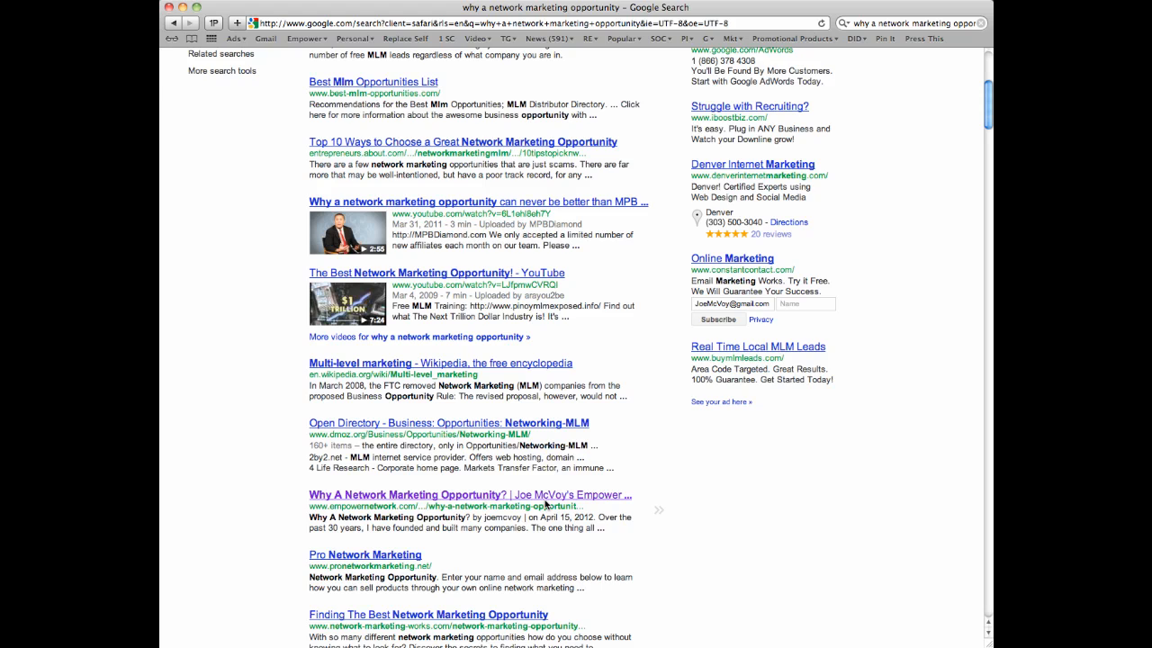
{"action": "scroll", "scroll_direction": "down", "scroll_amount": 3}
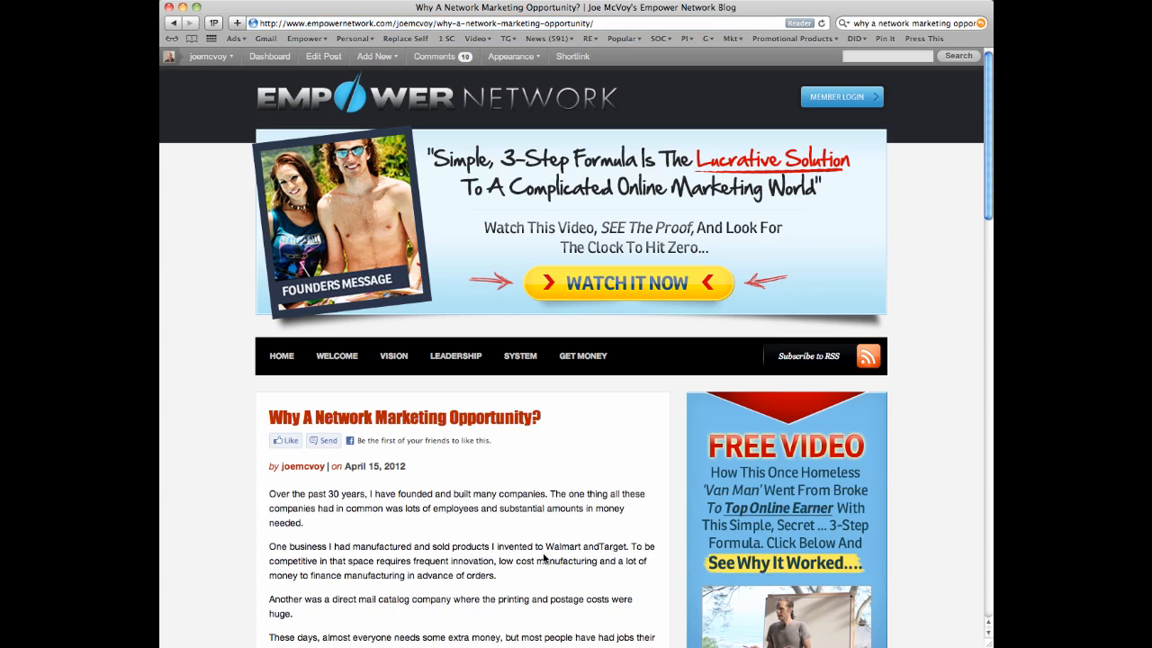
{"action": "scroll", "scroll_direction": "down", "scroll_amount": 3}
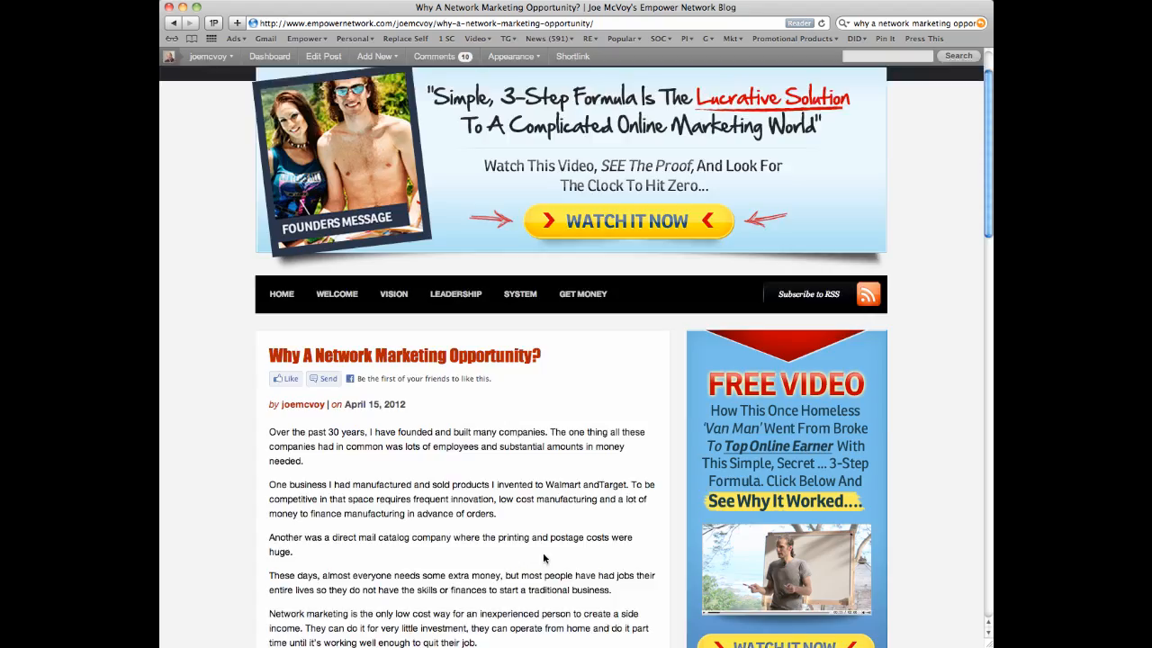
{"action": "scroll", "scroll_direction": "down", "scroll_amount": 3}
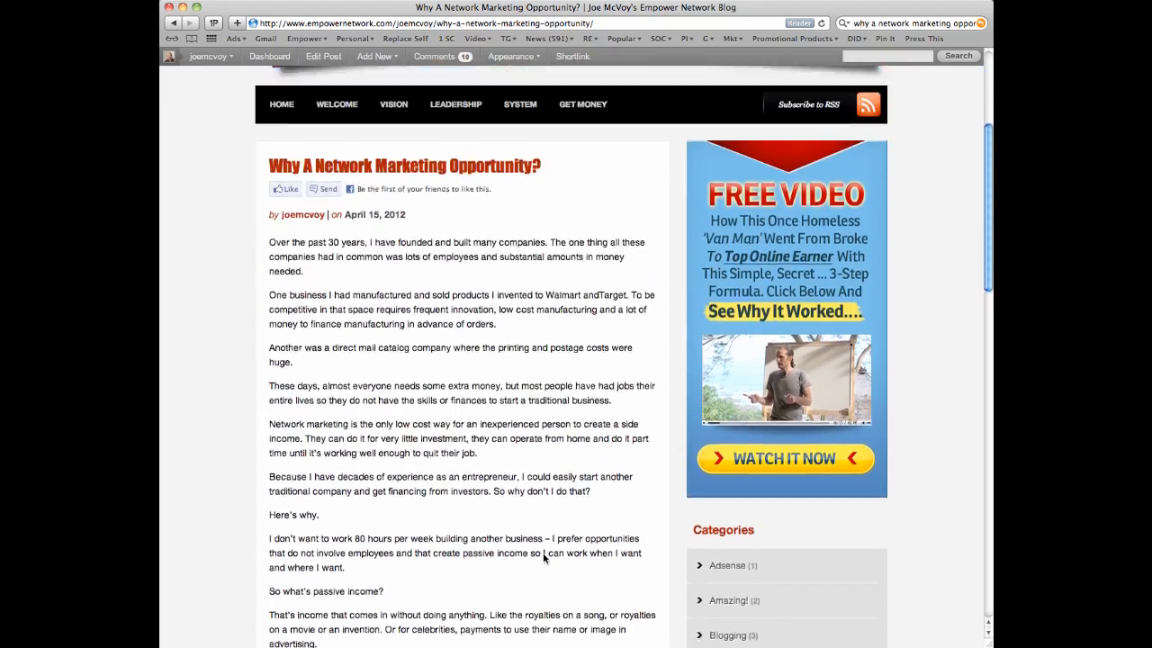
{"action": "scroll", "scroll_direction": "up", "scroll_amount": 3}
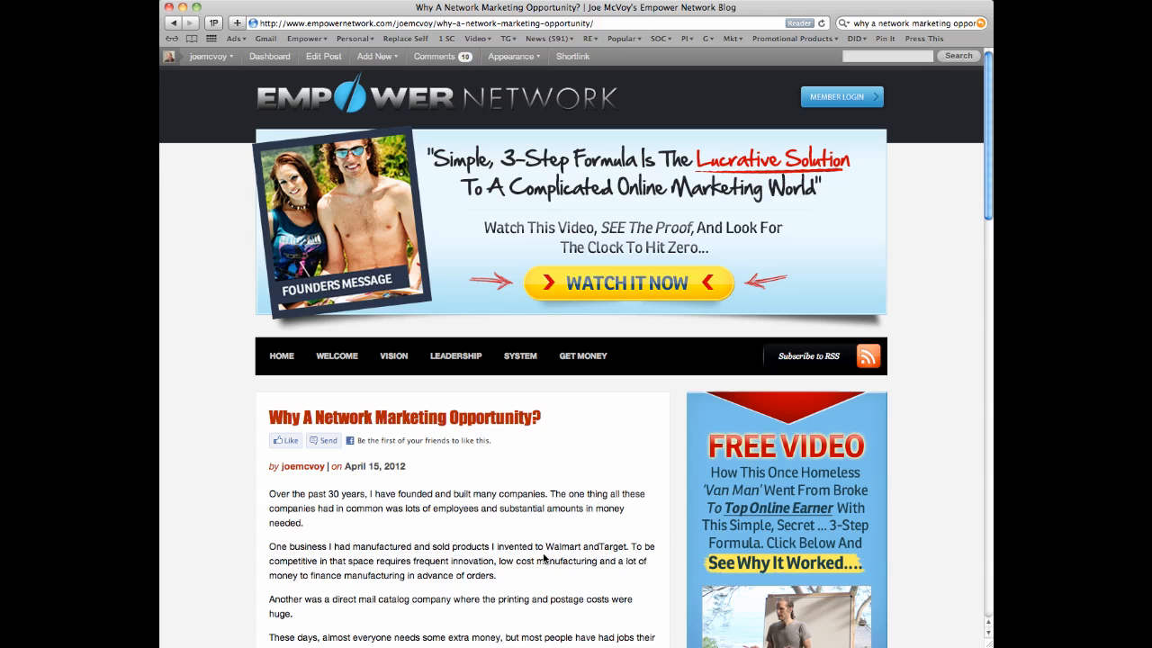